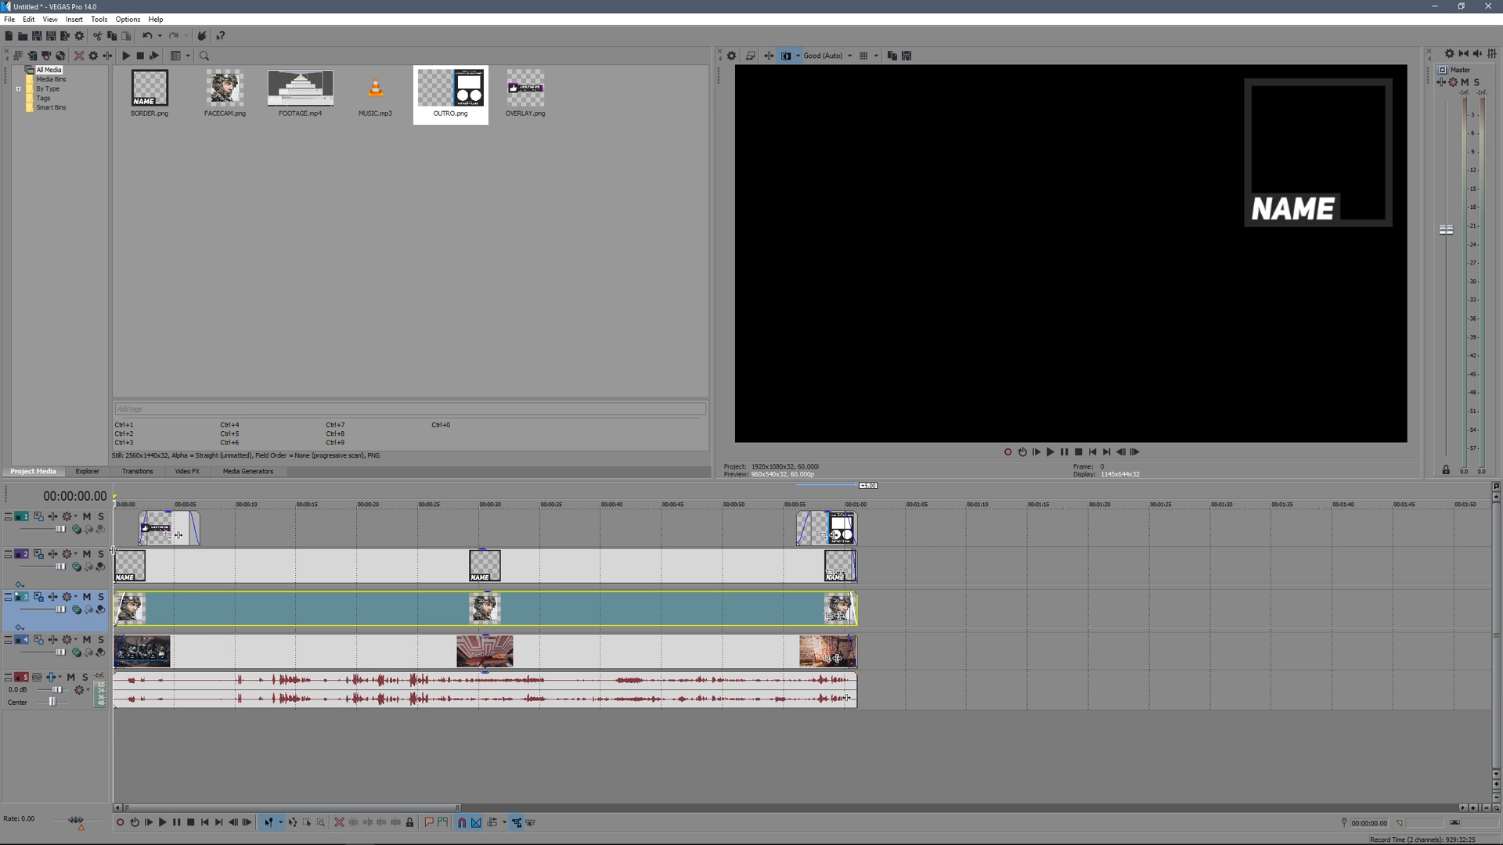
Step: Start a new project with the 1920x1080, 60 fps settings
click(13, 16)
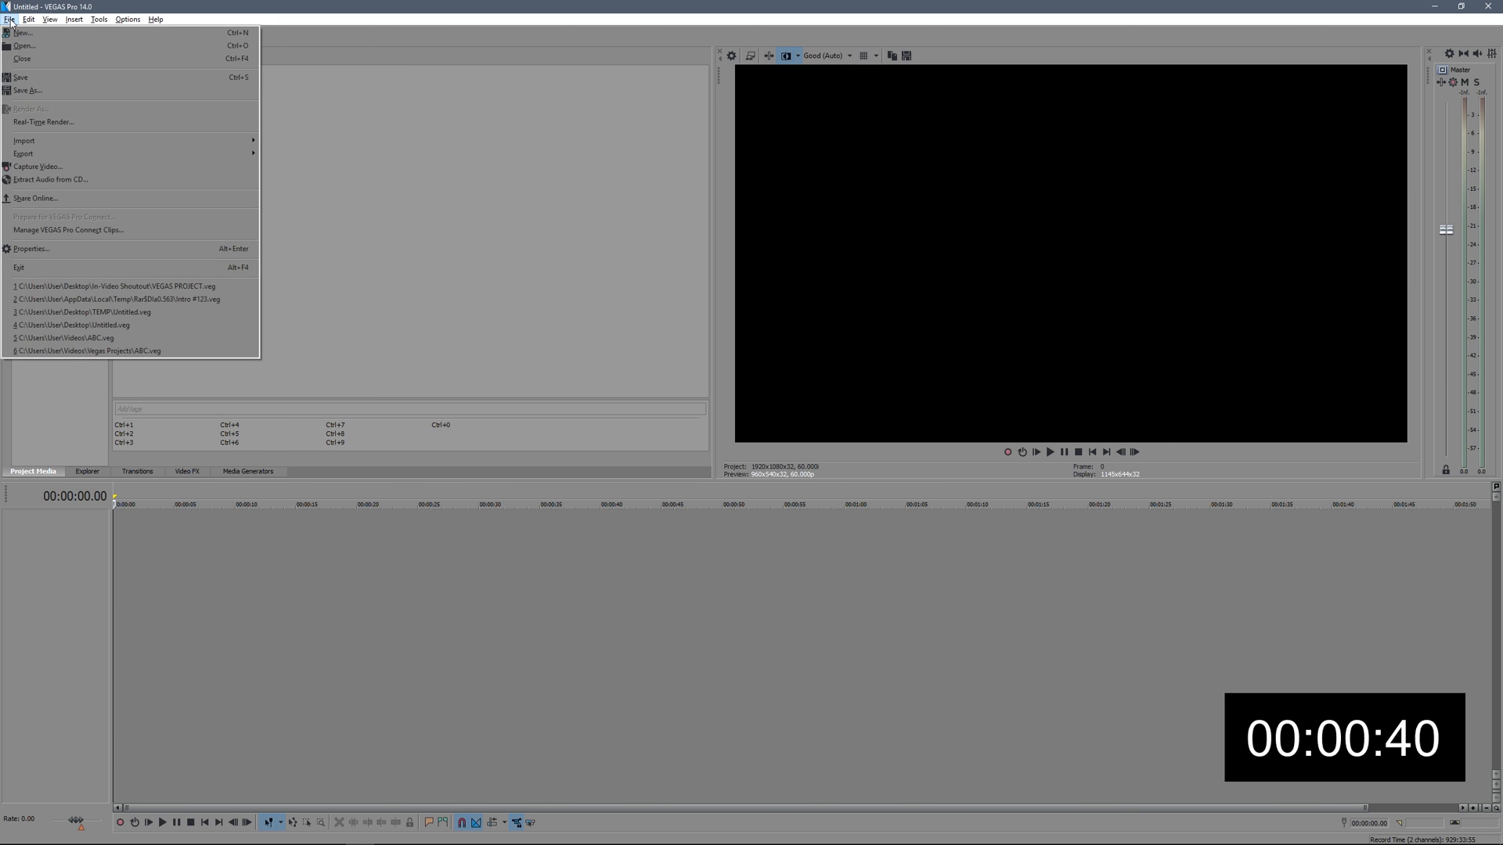
click(28, 32)
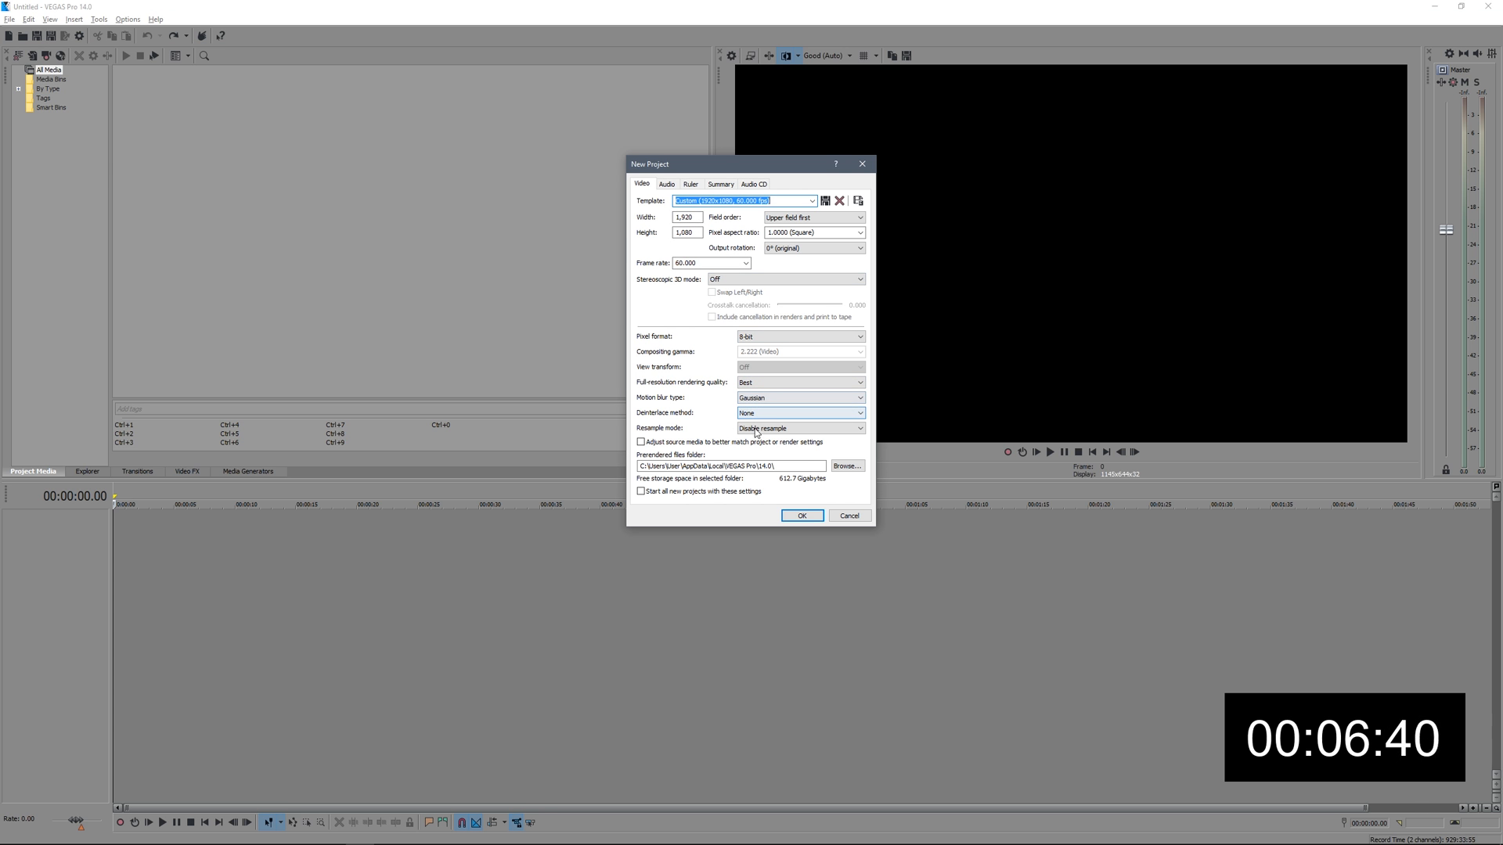
Step: Accept the 1920x1080, 60 fps project settings in the New Project dialog
click(802, 515)
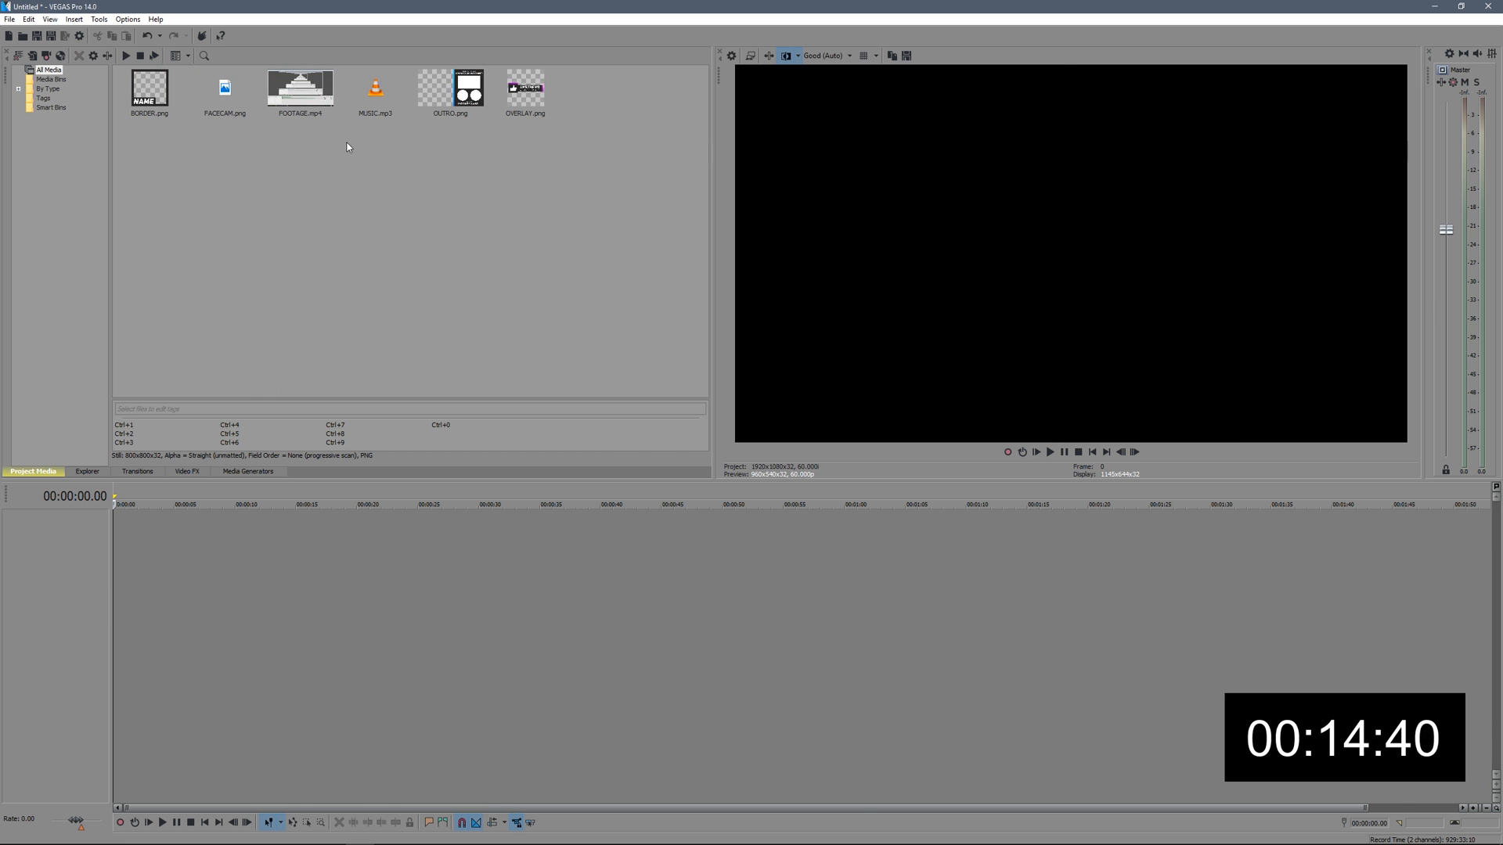
Step: Add FOOTAGE.mp4 to the timeline and answer the match-project-settings prompt
double_click(300, 89)
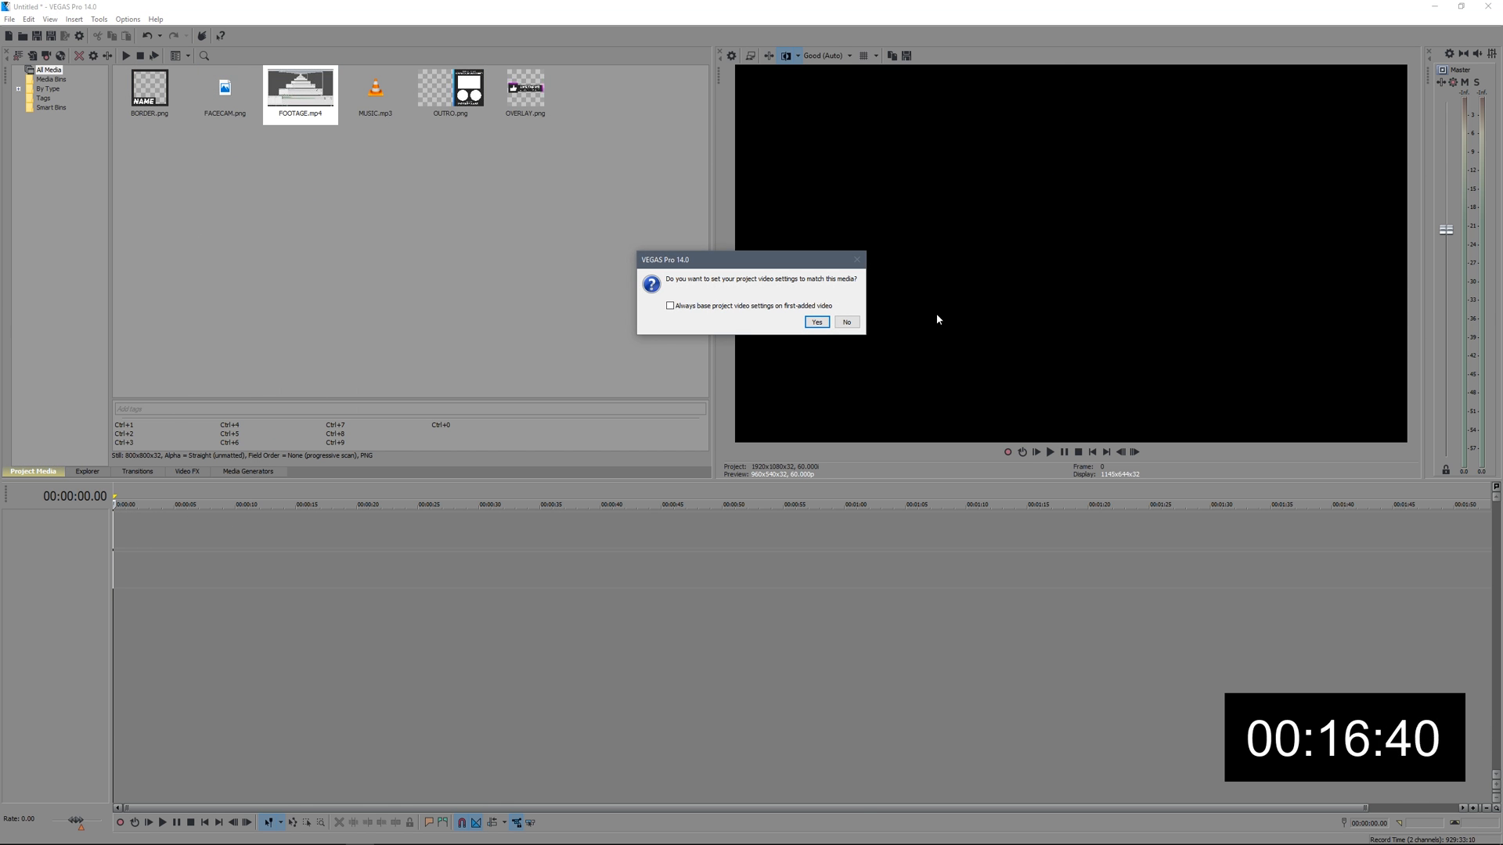
click(816, 322)
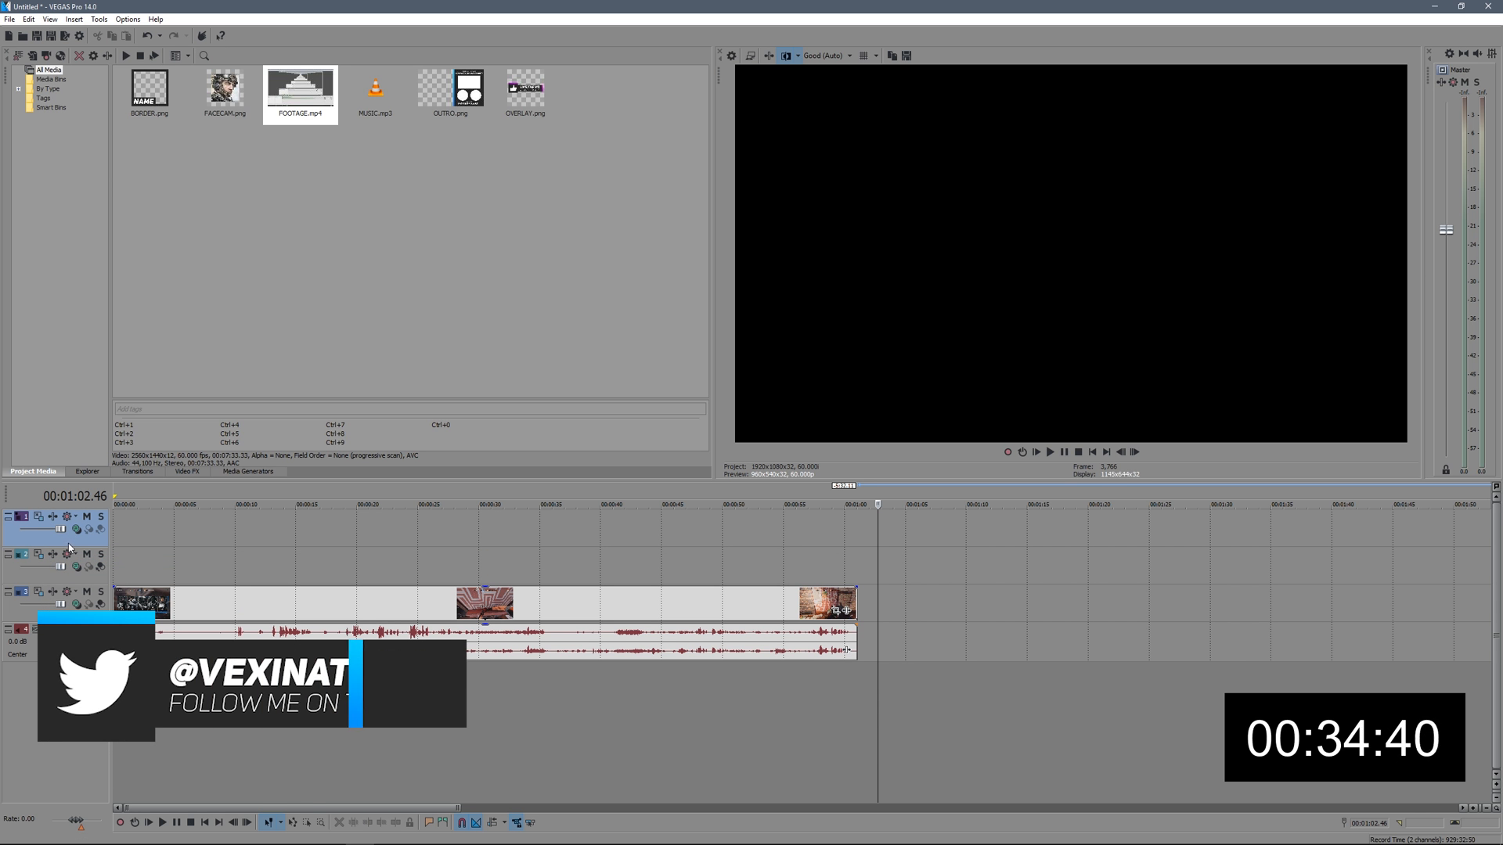
Step: Place FACECAM.png above the footage and shrink it into the top-right corner
drag(225, 91, 144, 564)
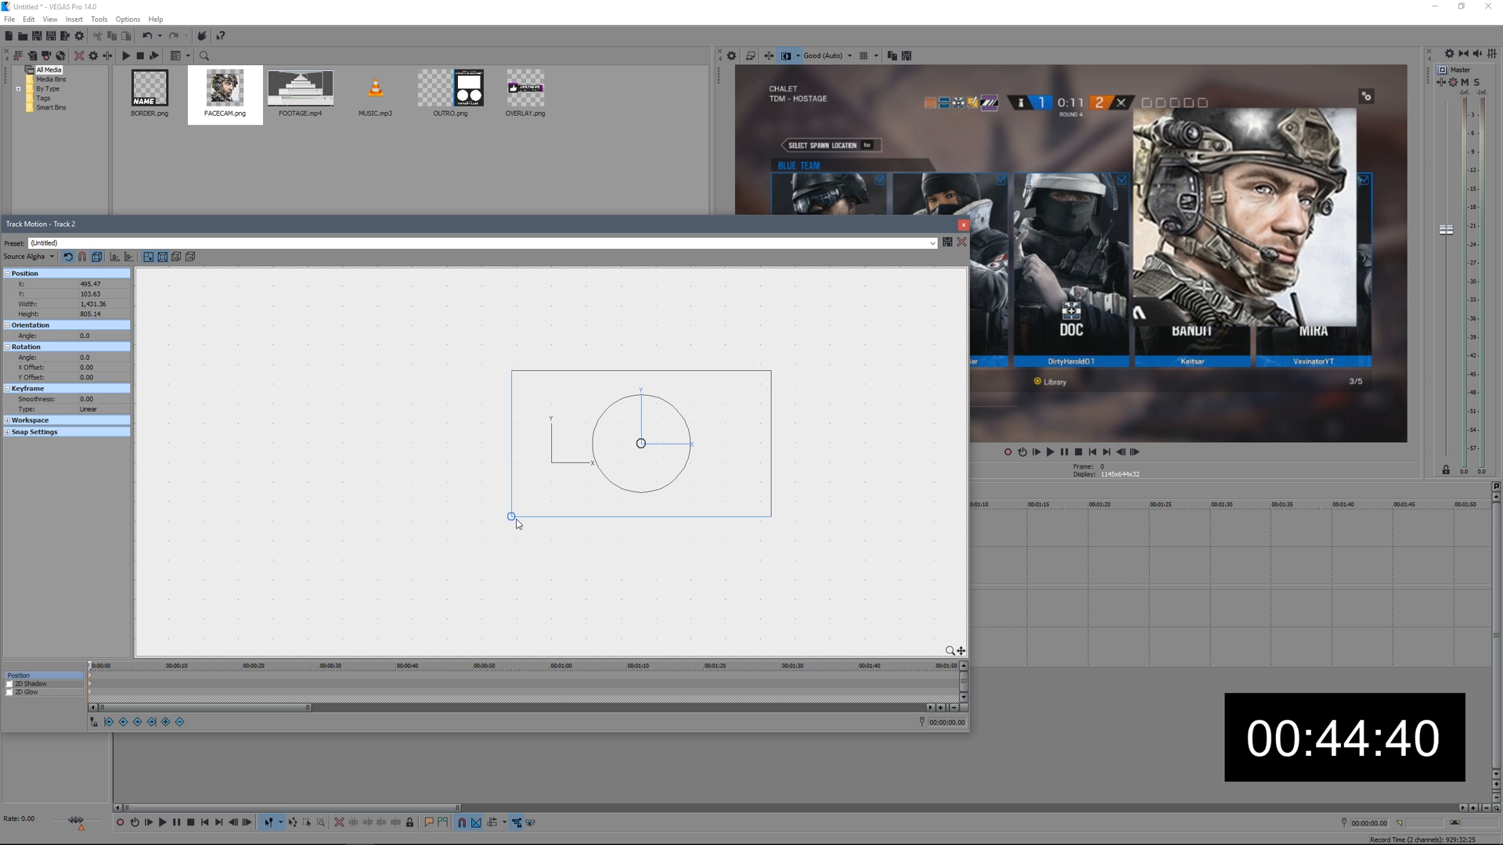
drag(511, 517, 680, 441)
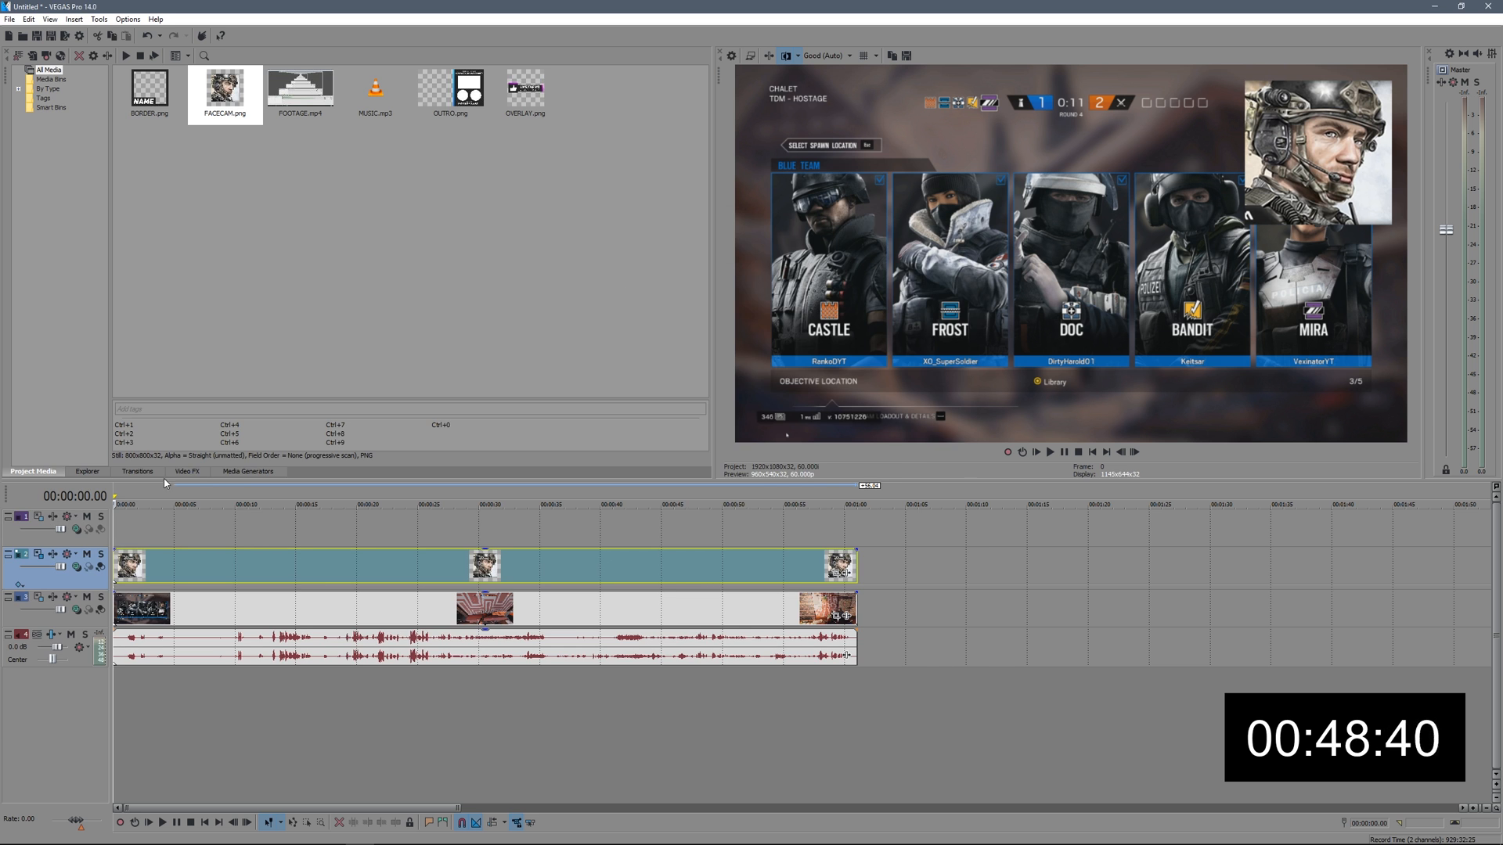
Step: Scale the BORDER.png image down in Track Motion and move it over the facecam
click(150, 92)
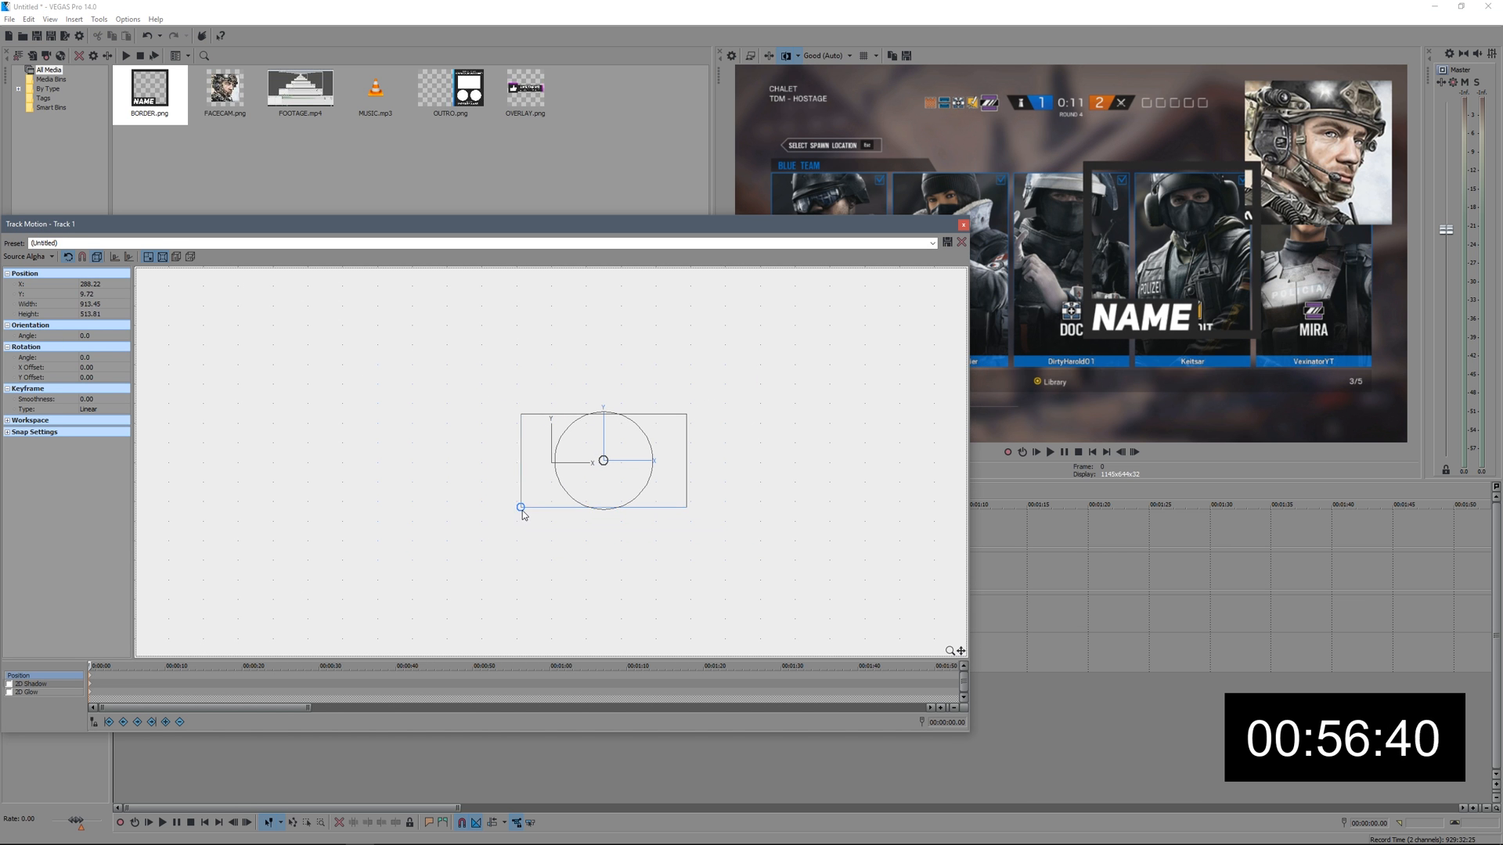
drag(522, 508, 670, 416)
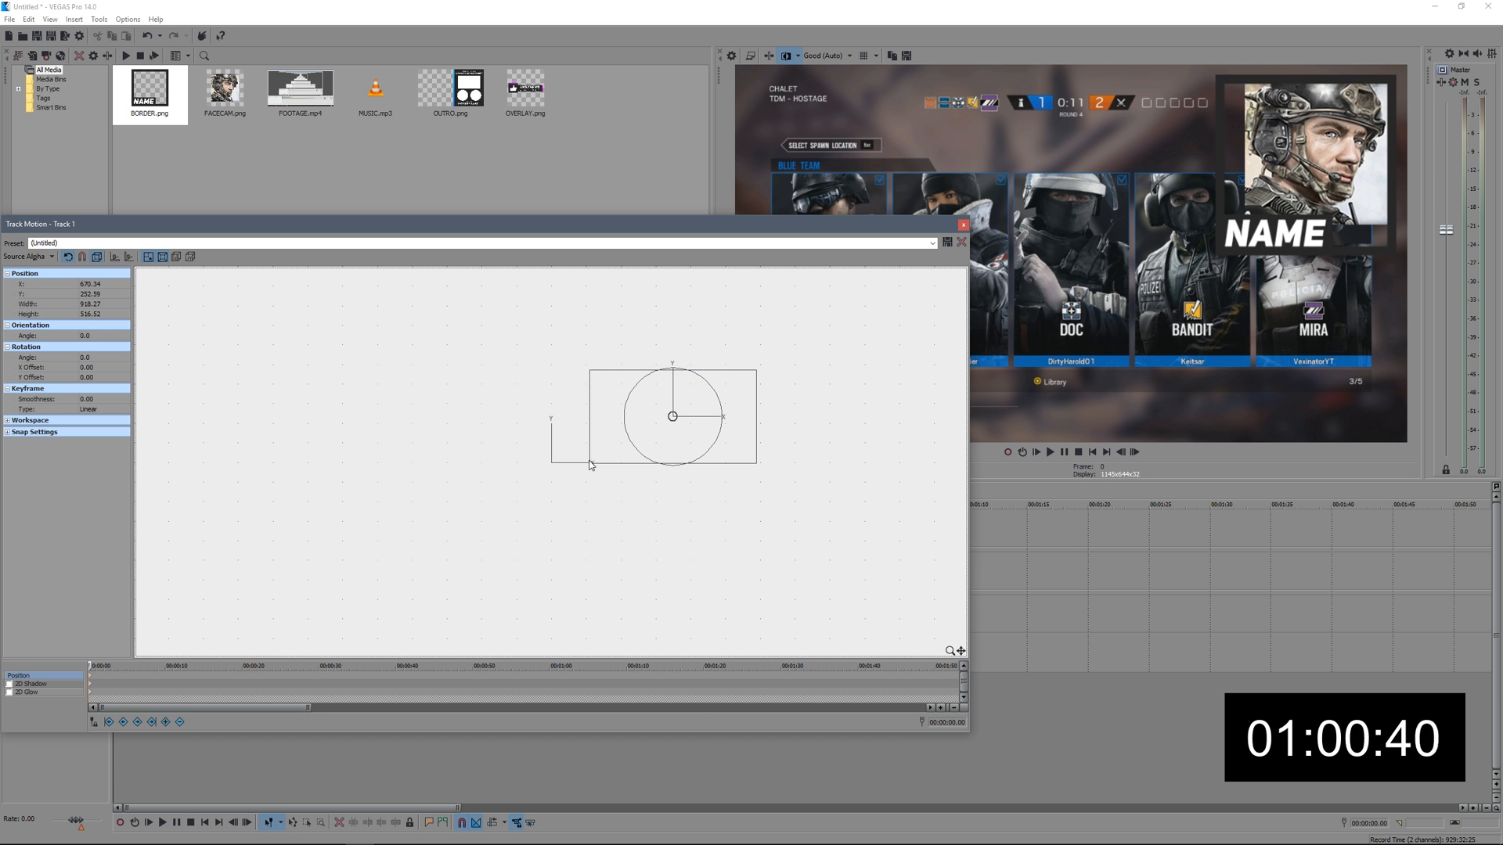
drag(589, 465, 602, 455)
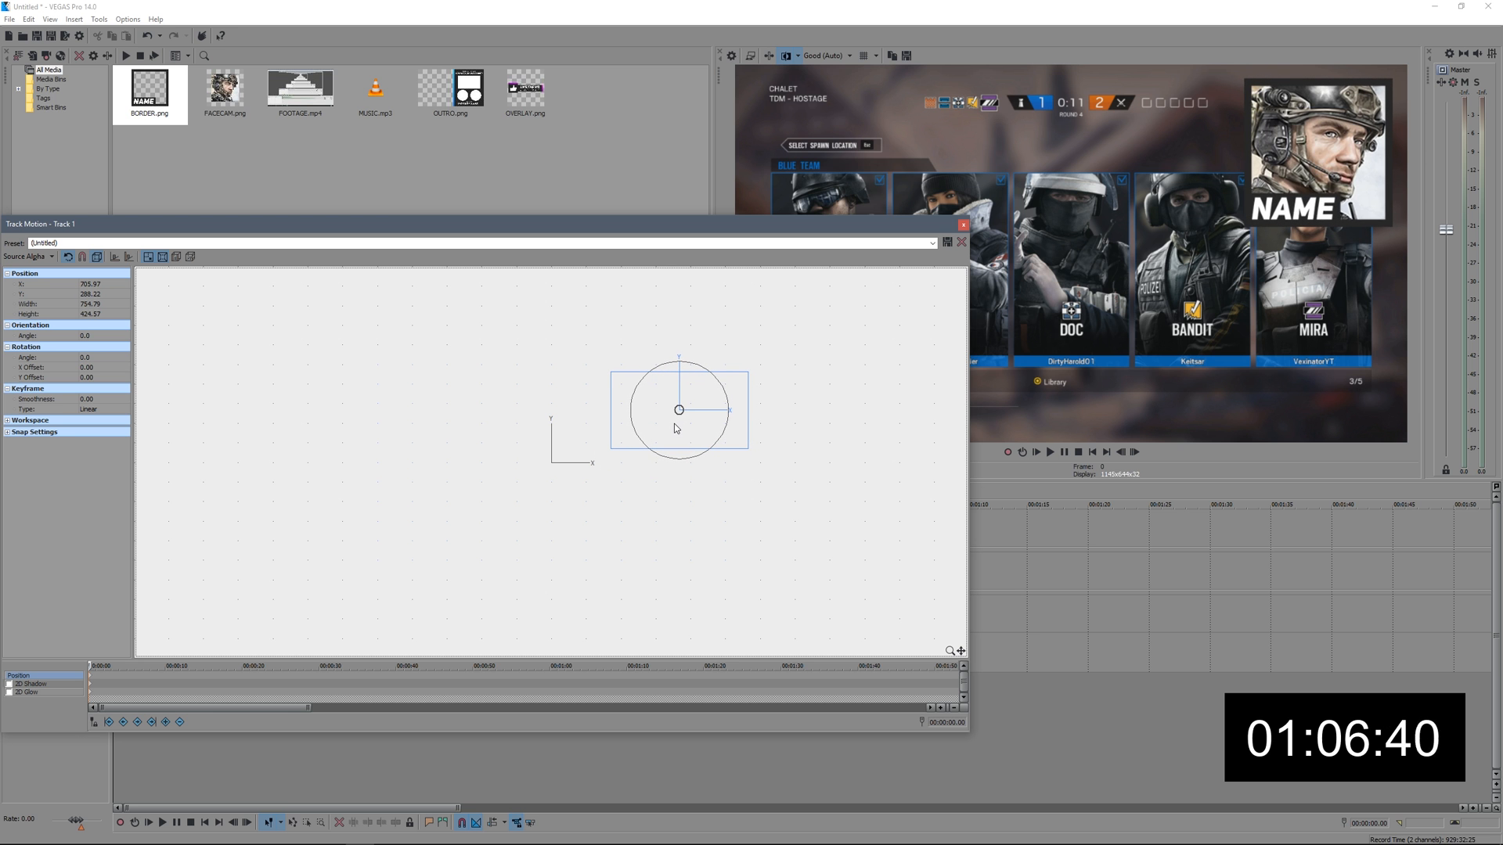
click(963, 245)
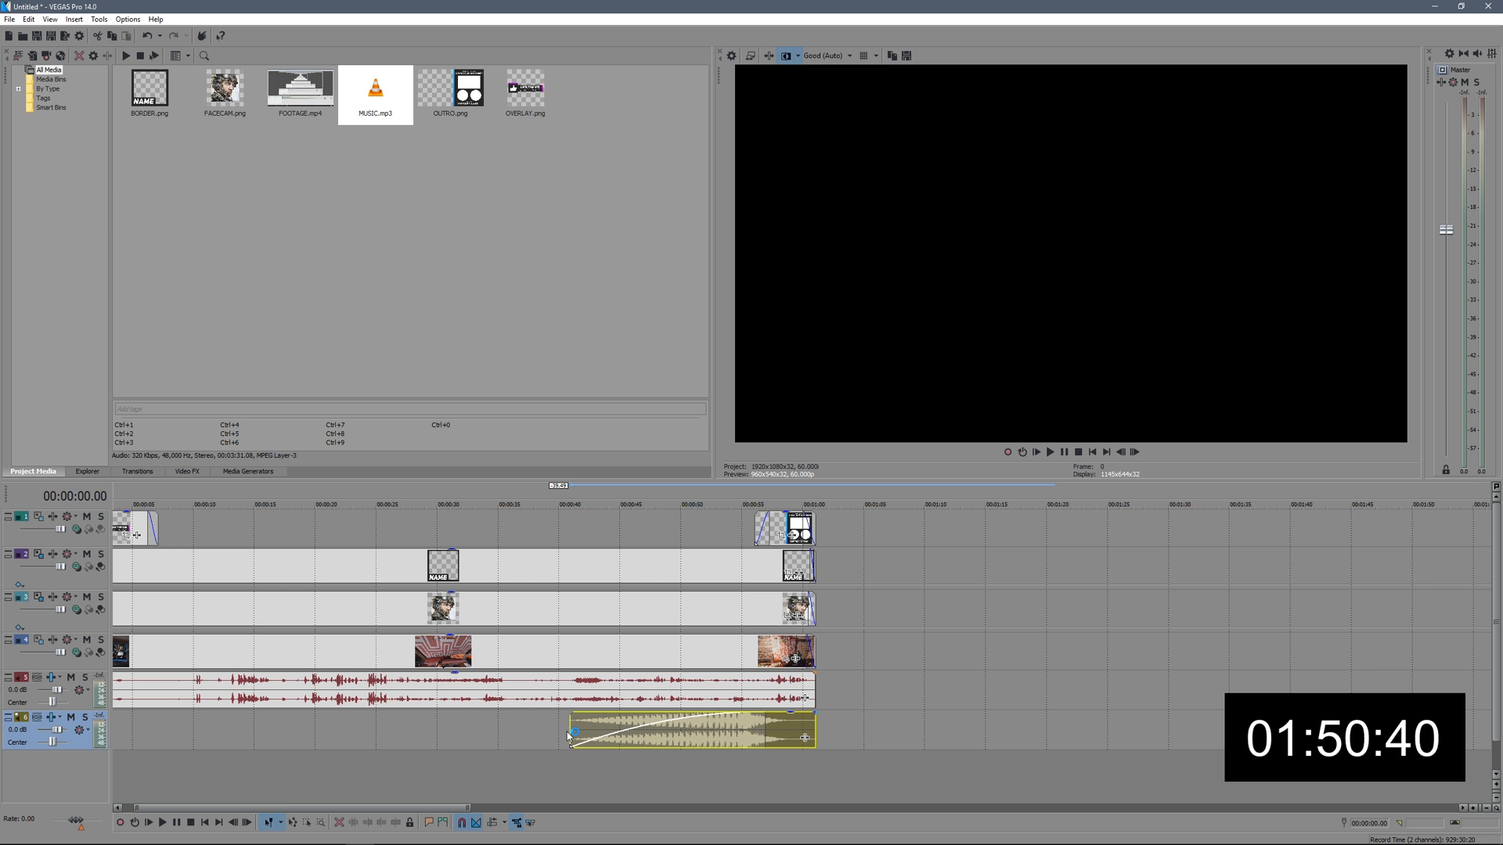
Step: Drag the MUSIC.mp3 fade-in handle so the music fades in to full volume
drag(573, 731, 776, 713)
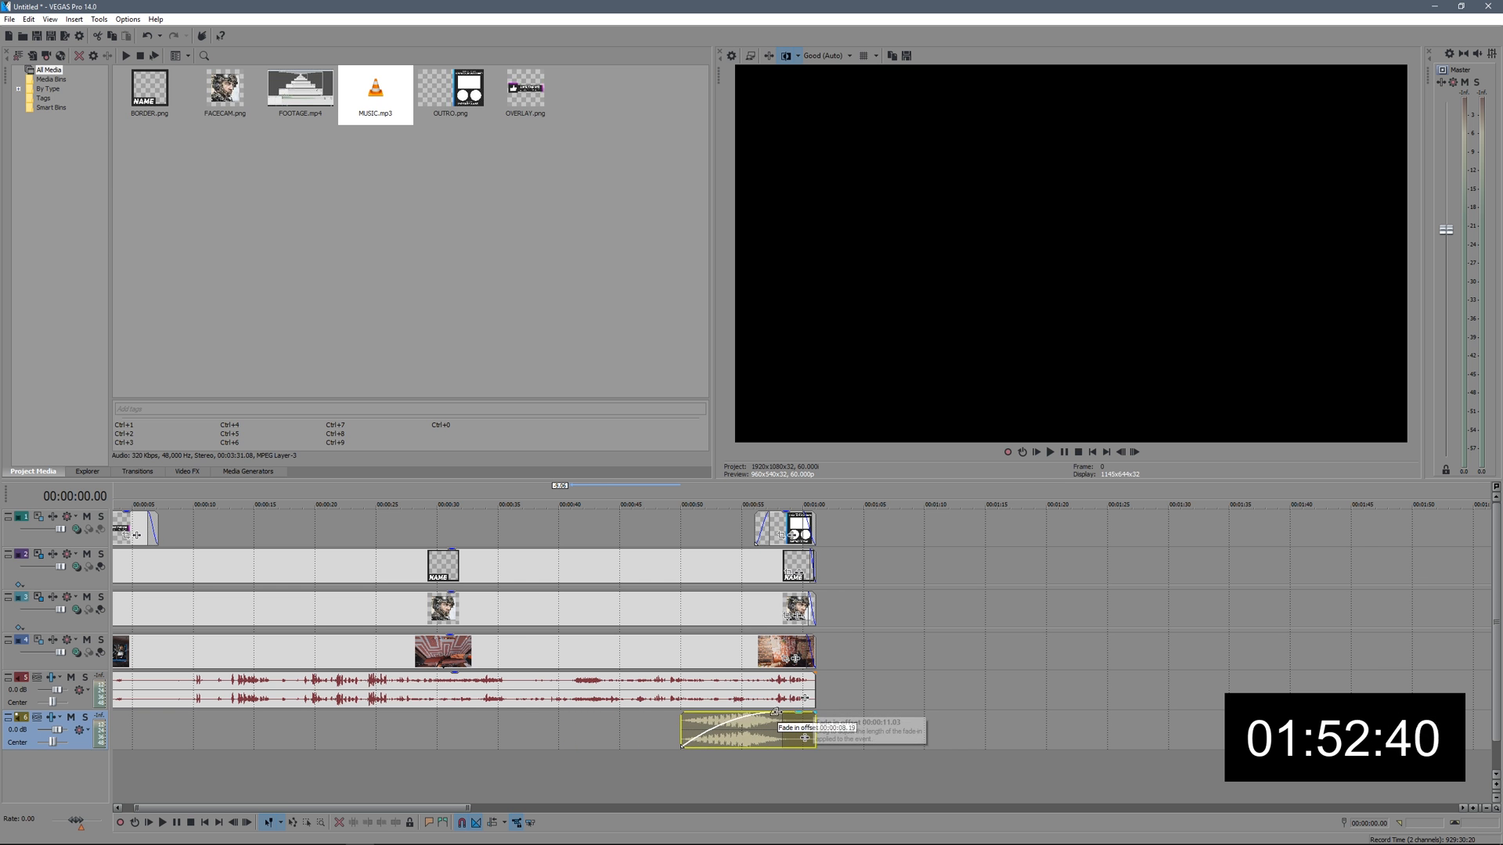
click(8, 11)
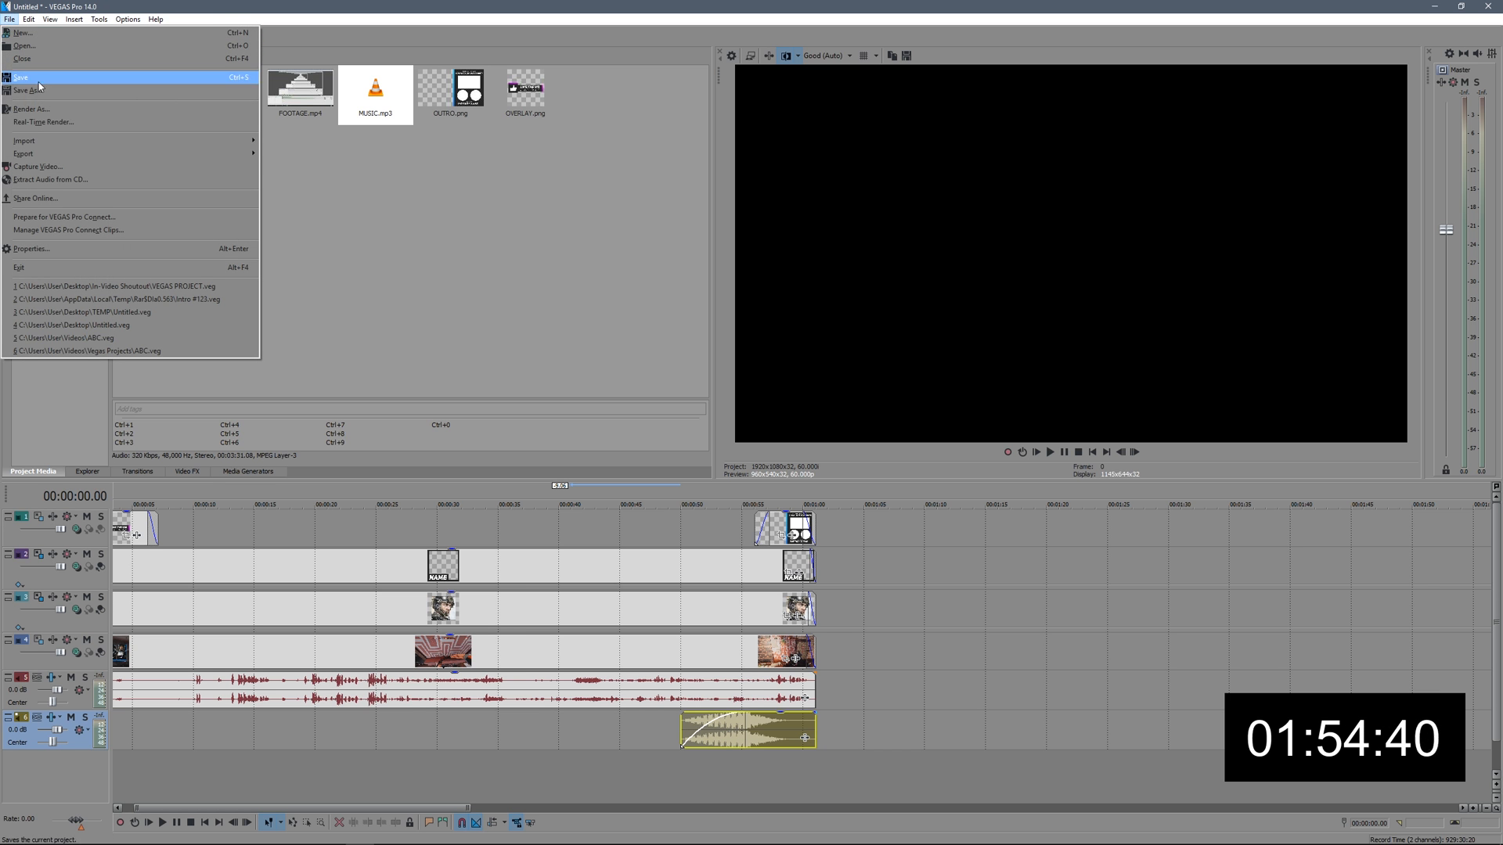
Step: Render the project with the MainConcept AVC/AAC 1080p60 MP4 template
click(31, 109)
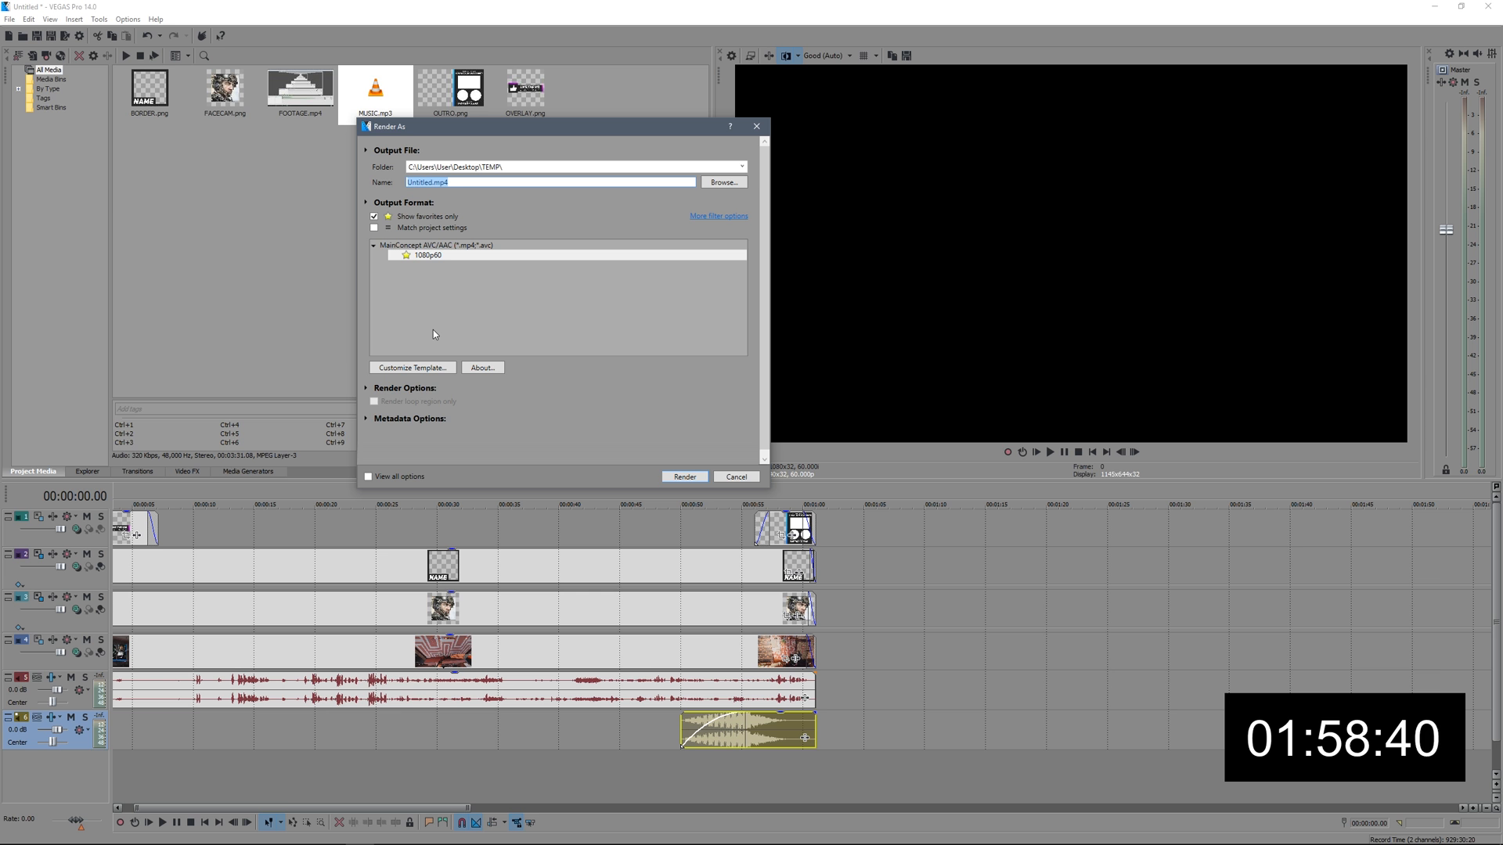
click(684, 477)
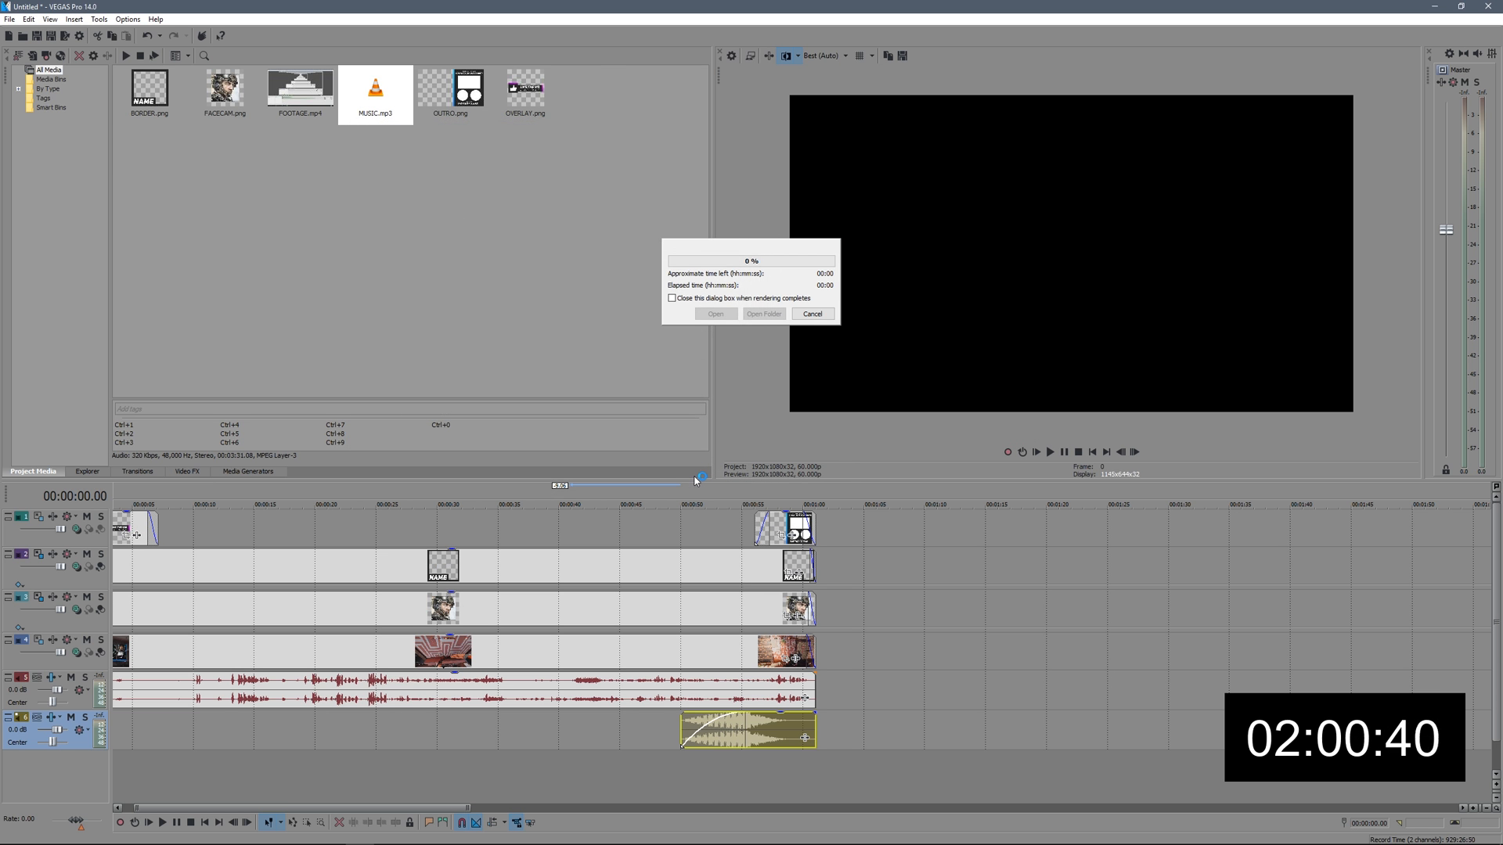